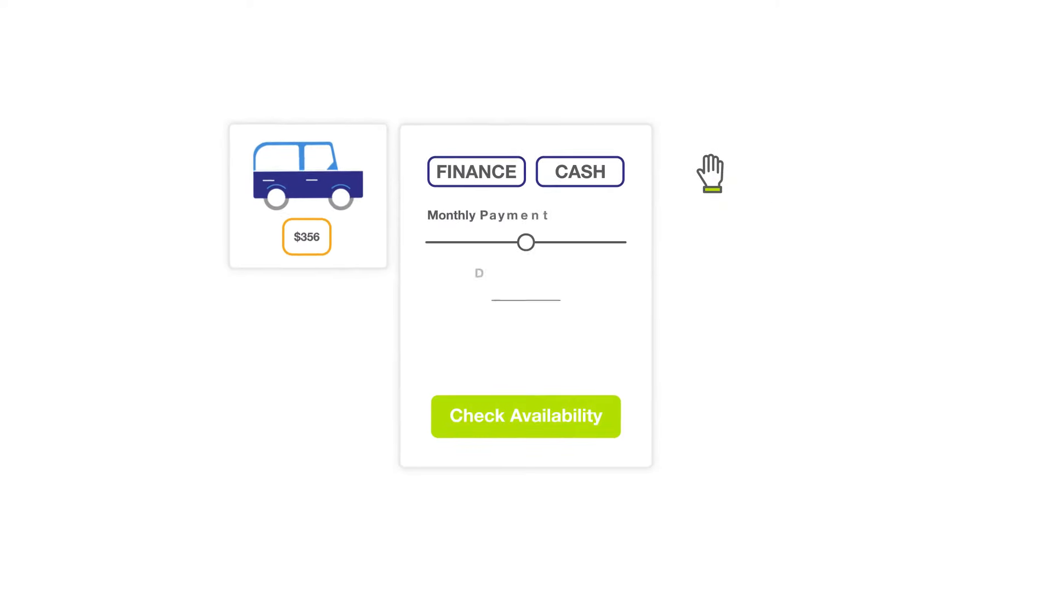
# Step: Select FINANCE, raise the credit score near the top for $285/month, and check availability
pyautogui.click(476, 172)
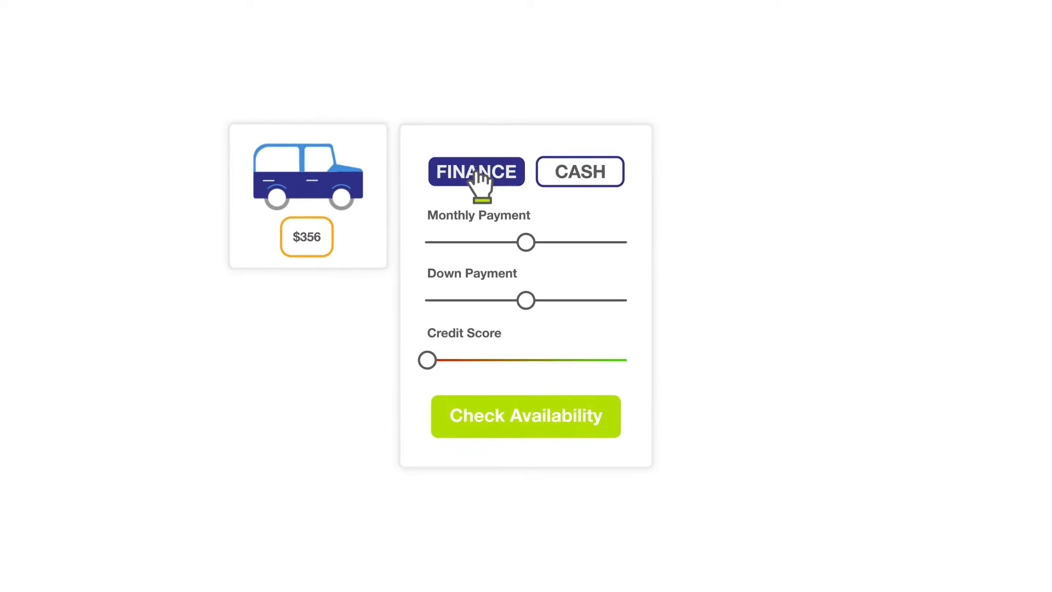
pyautogui.click(475, 172)
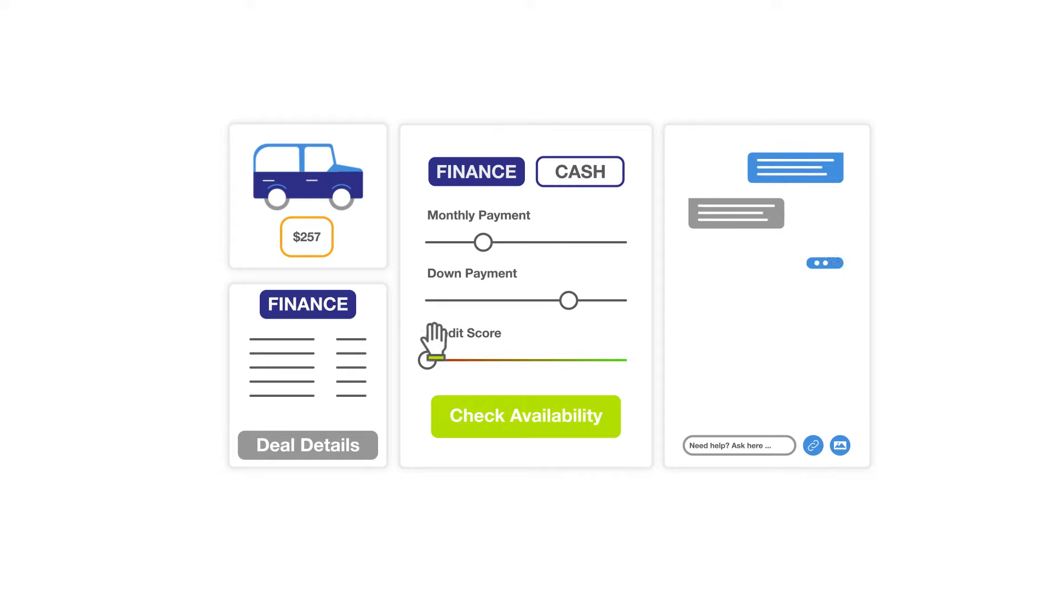
pyautogui.moveTo(430, 360); pyautogui.dragTo(569, 360)
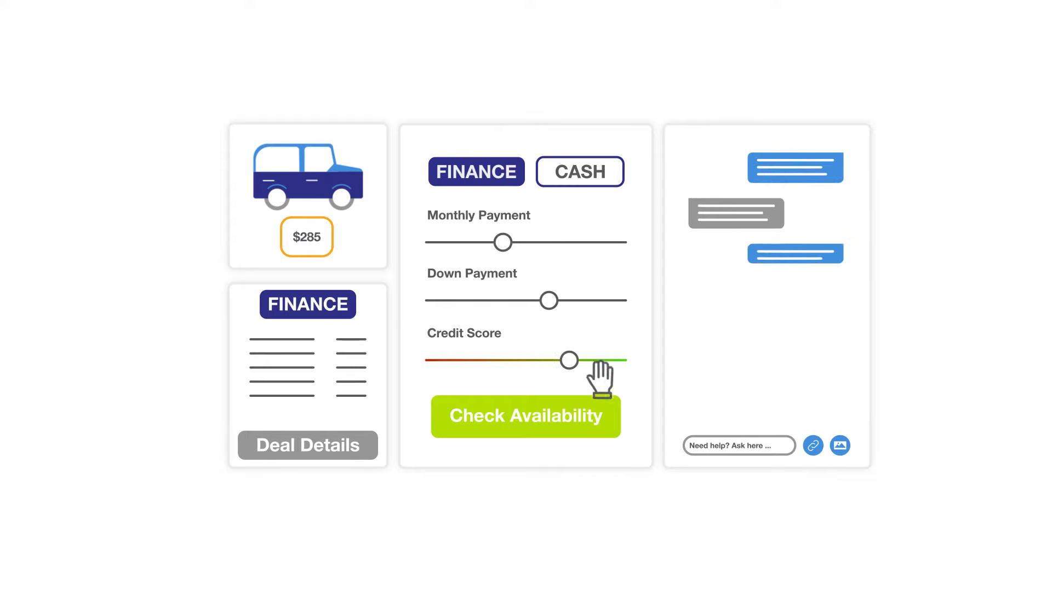
pyautogui.click(526, 415)
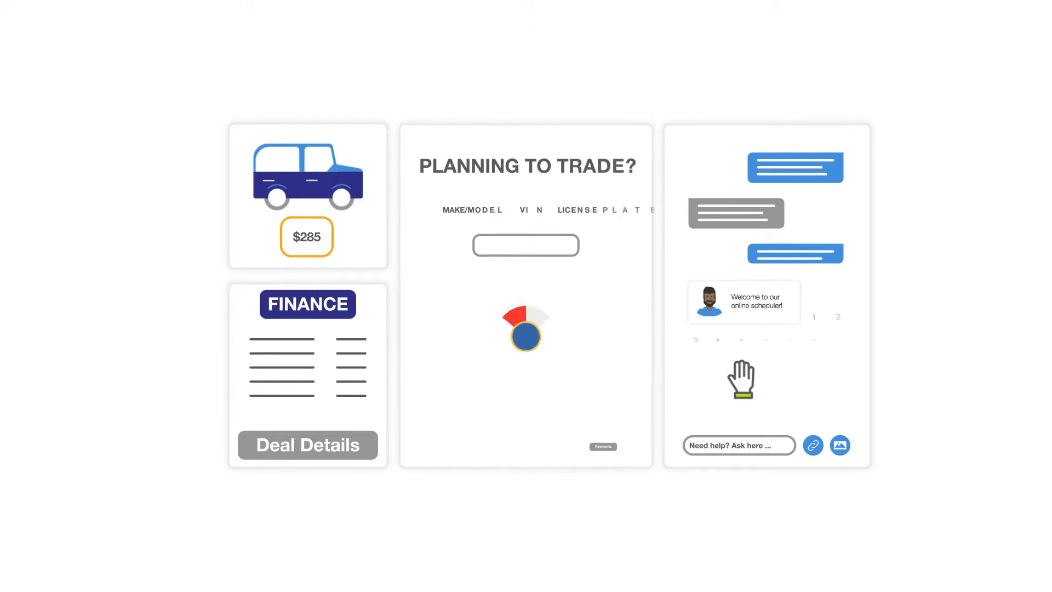